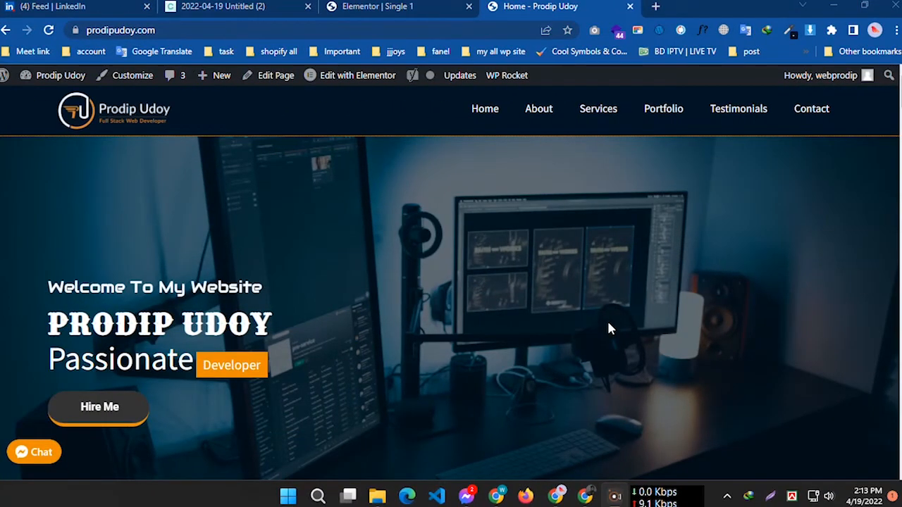
{"action": "mouse_move", "coordinate": [539, 107]}
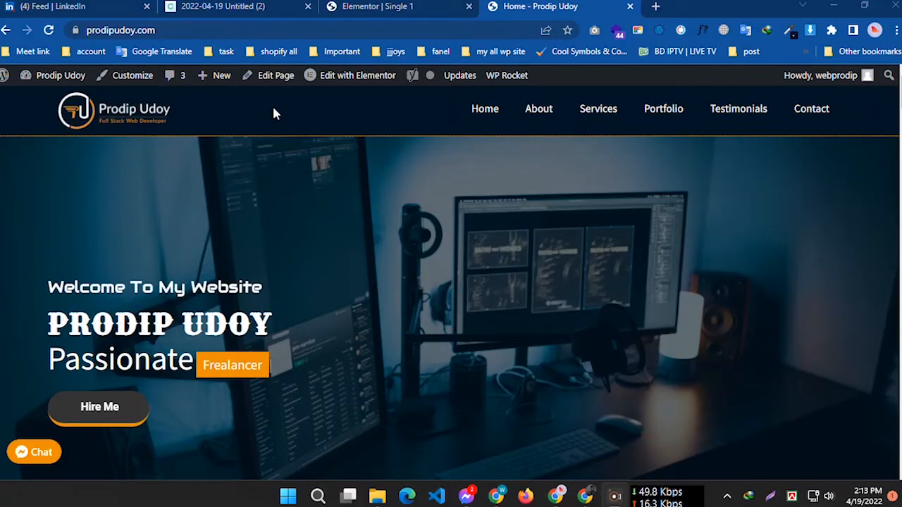
Step: Reveal the site-name dropdown with Dashboard, Themes, Widgets and Menus shortcuts
{"action": "left_click", "coordinate": [59, 76]}
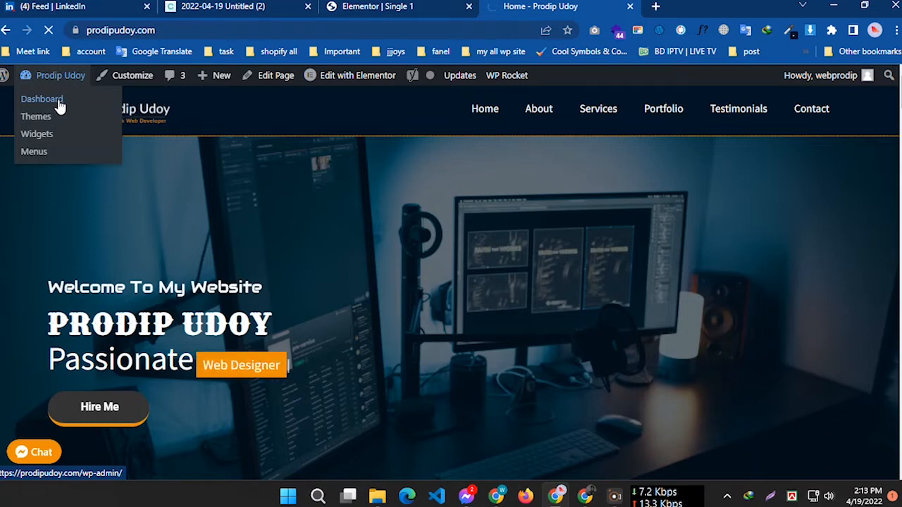
Step: Go to the admin dashboard and reach the WP Rocket settings page from the admin bar
{"action": "left_click", "coordinate": [42, 99]}
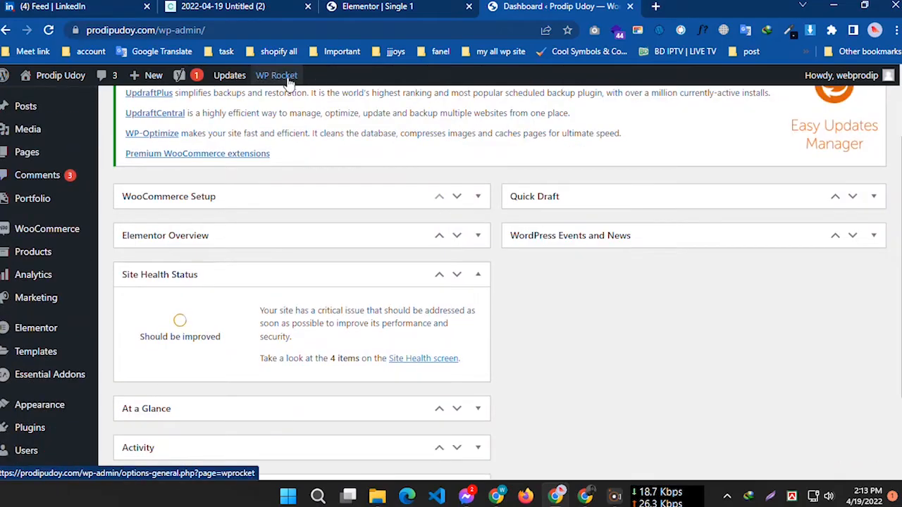
{"action": "left_click", "coordinate": [277, 76]}
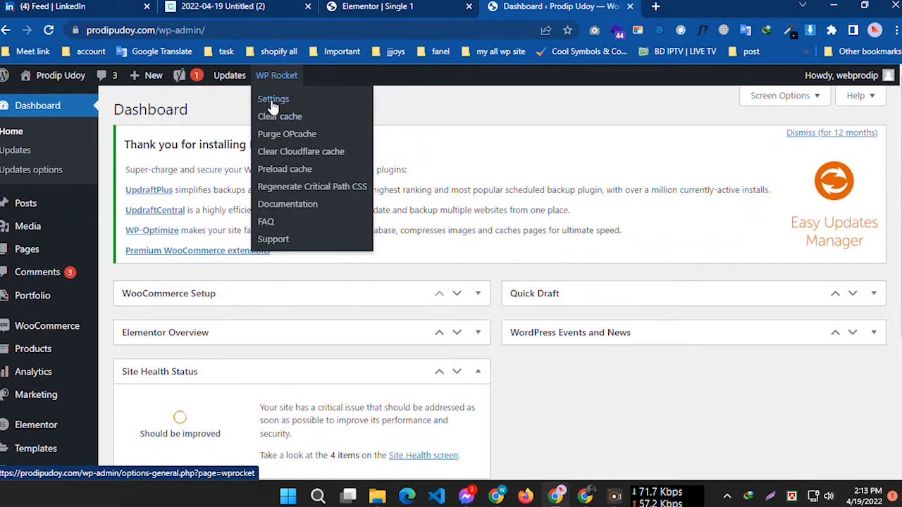
{"action": "left_click", "coordinate": [274, 98]}
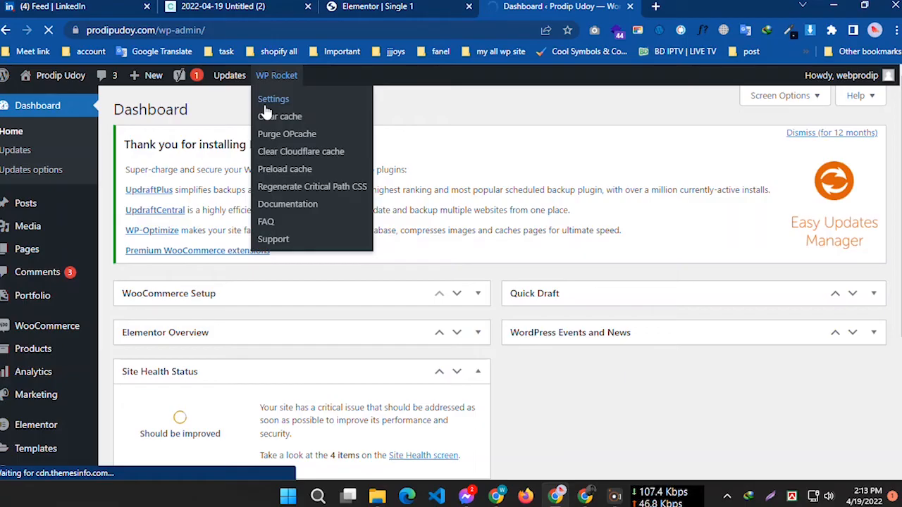
{"action": "left_click", "coordinate": [274, 98]}
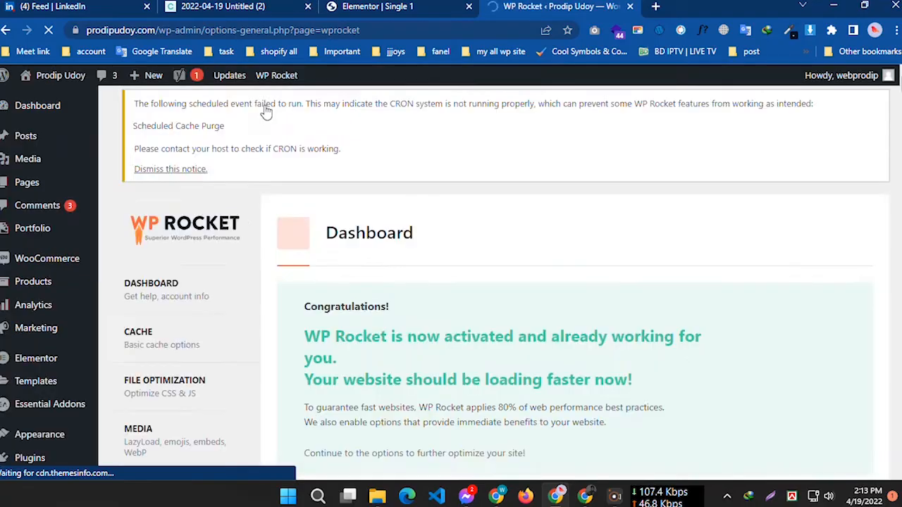
Step: In the Cache section, disable 'Enable caching for mobile devices' and save the changes
{"action": "scroll", "scroll_direction": "down", "scroll_amount": 3}
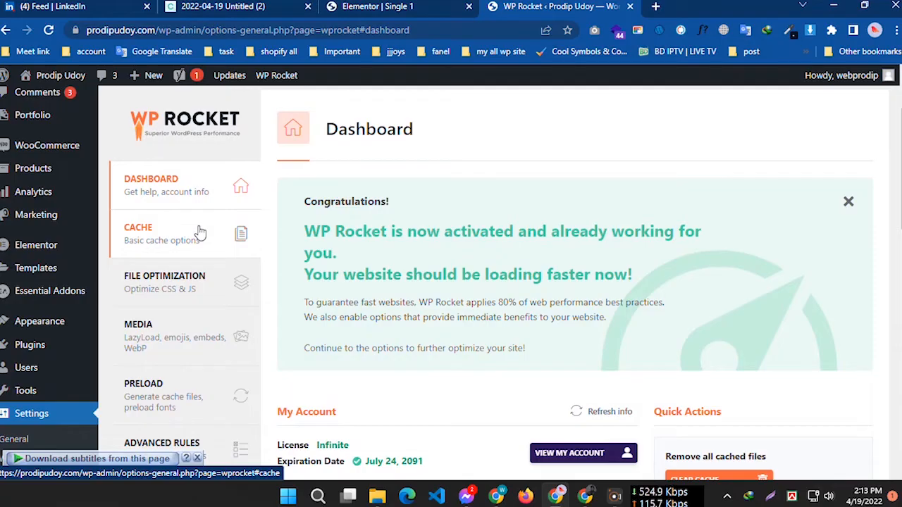
{"action": "left_click", "coordinate": [138, 234]}
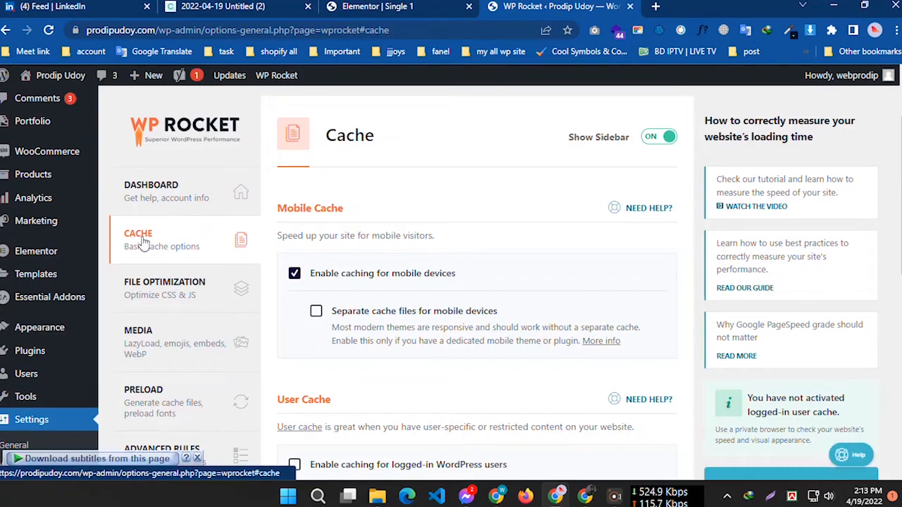
{"action": "mouse_move", "coordinate": [275, 265]}
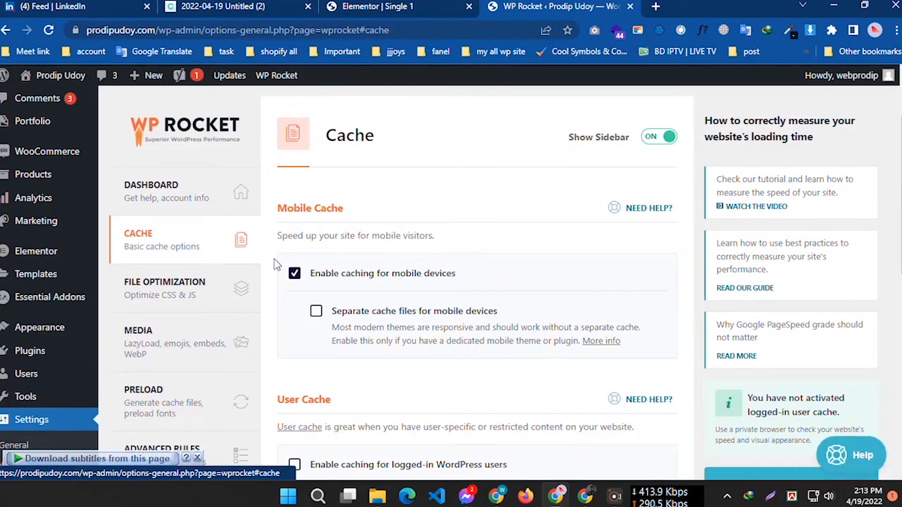
{"action": "left_click", "coordinate": [293, 274]}
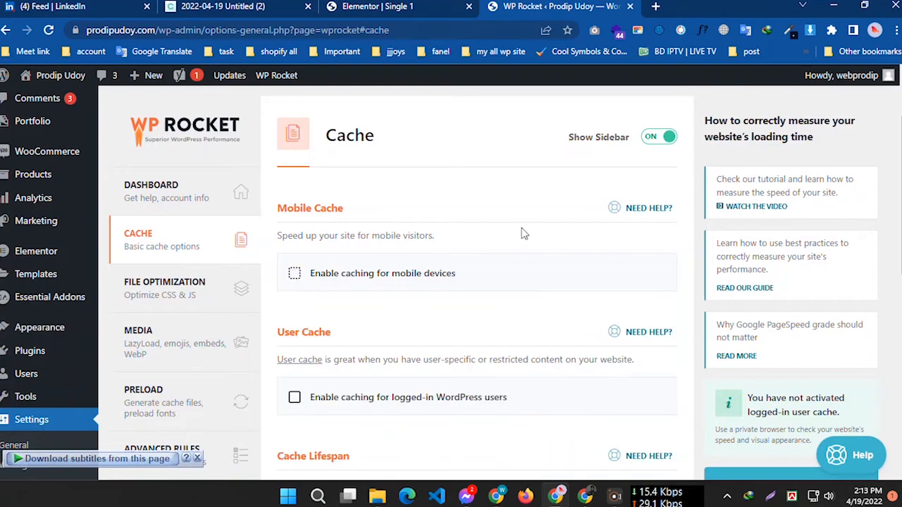
{"action": "scroll", "scroll_direction": "down", "scroll_amount": 3}
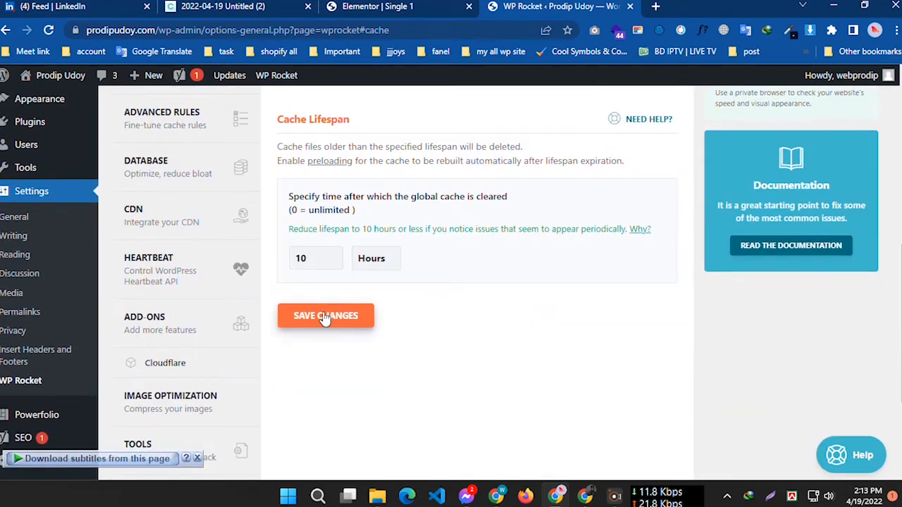
{"action": "left_click", "coordinate": [326, 316]}
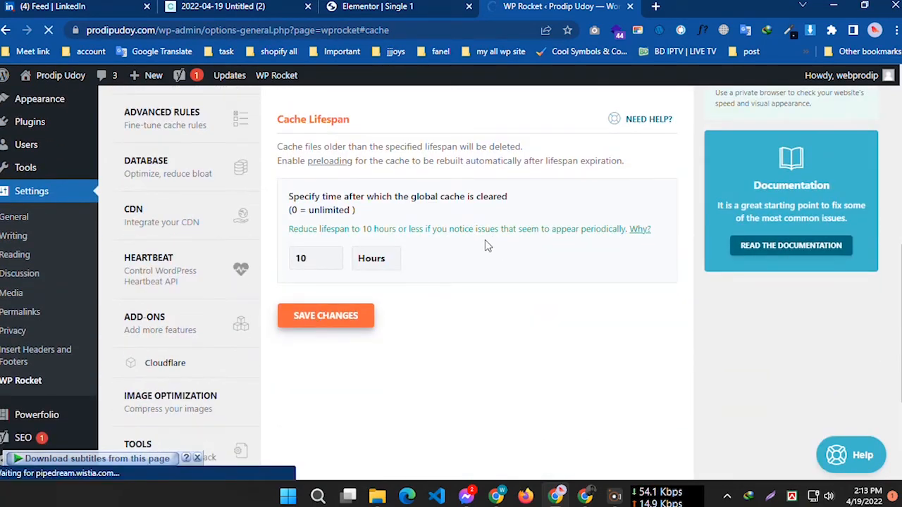
{"action": "left_click", "coordinate": [326, 316]}
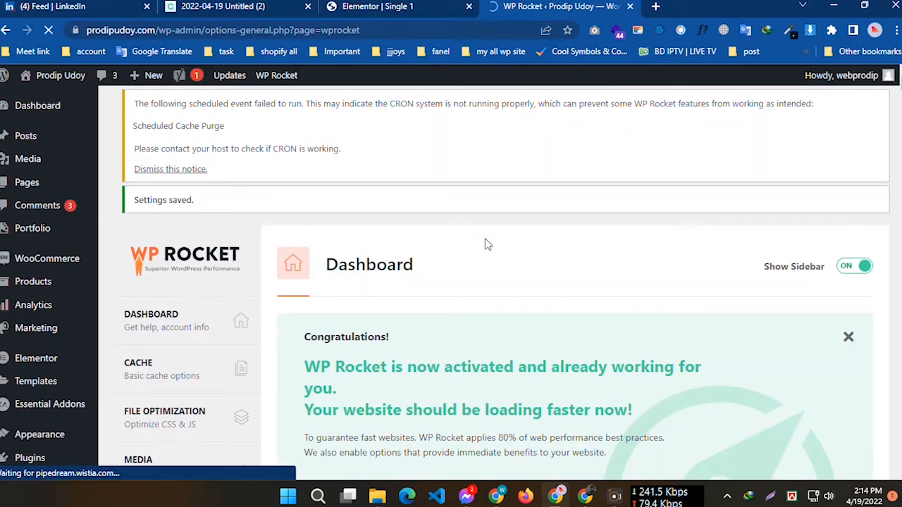
Step: Load prodipudoy.com on the phone and expand its hamburger navigation menu
{"action": "left_click", "coordinate": [138, 369]}
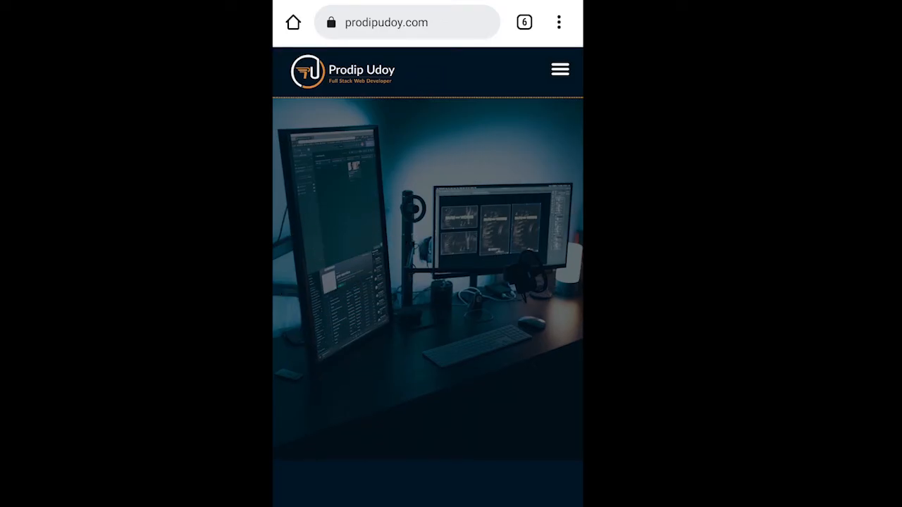
{"action": "left_click", "coordinate": [560, 69]}
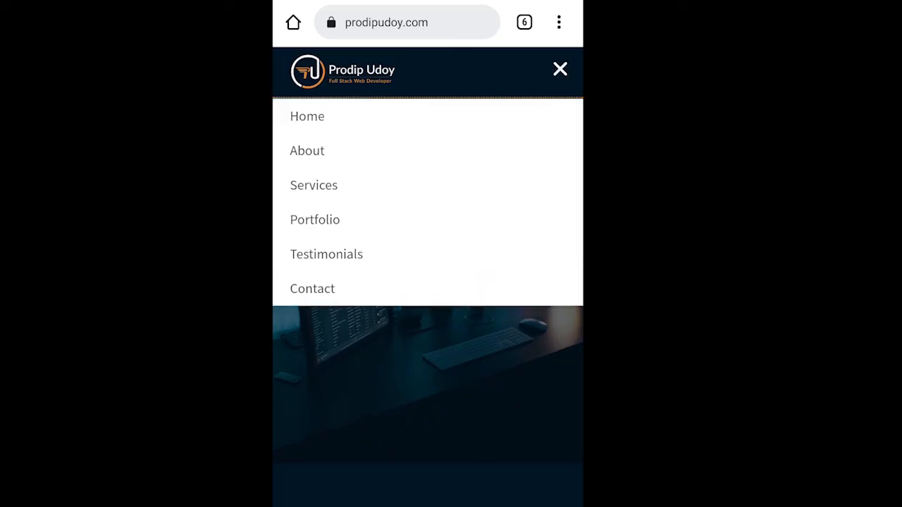